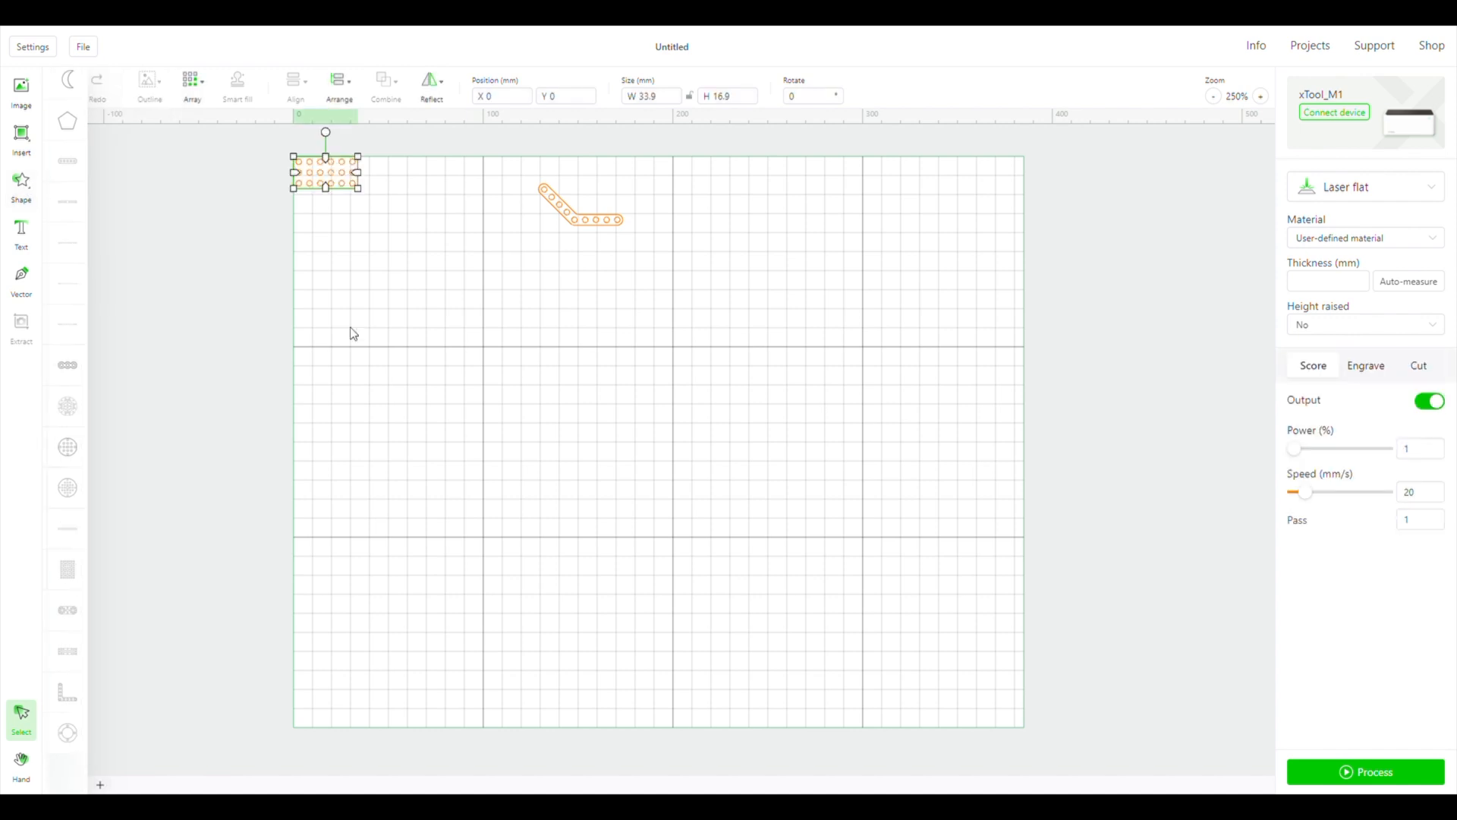
Expand the Shape panel to show the full library of shapes
{"action": "left_click", "coordinate": [20, 182]}
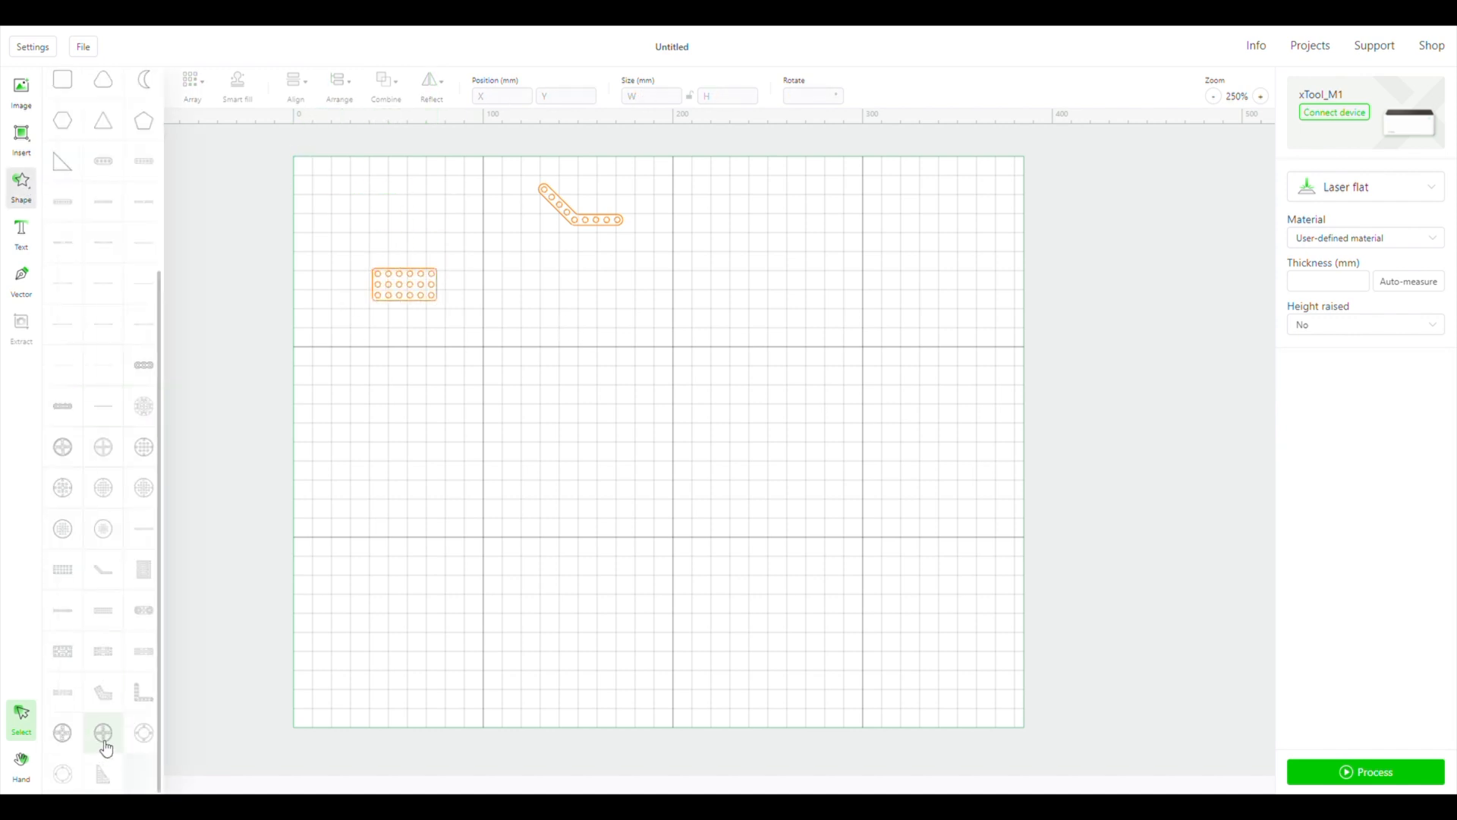
{"action": "left_click", "coordinate": [103, 733]}
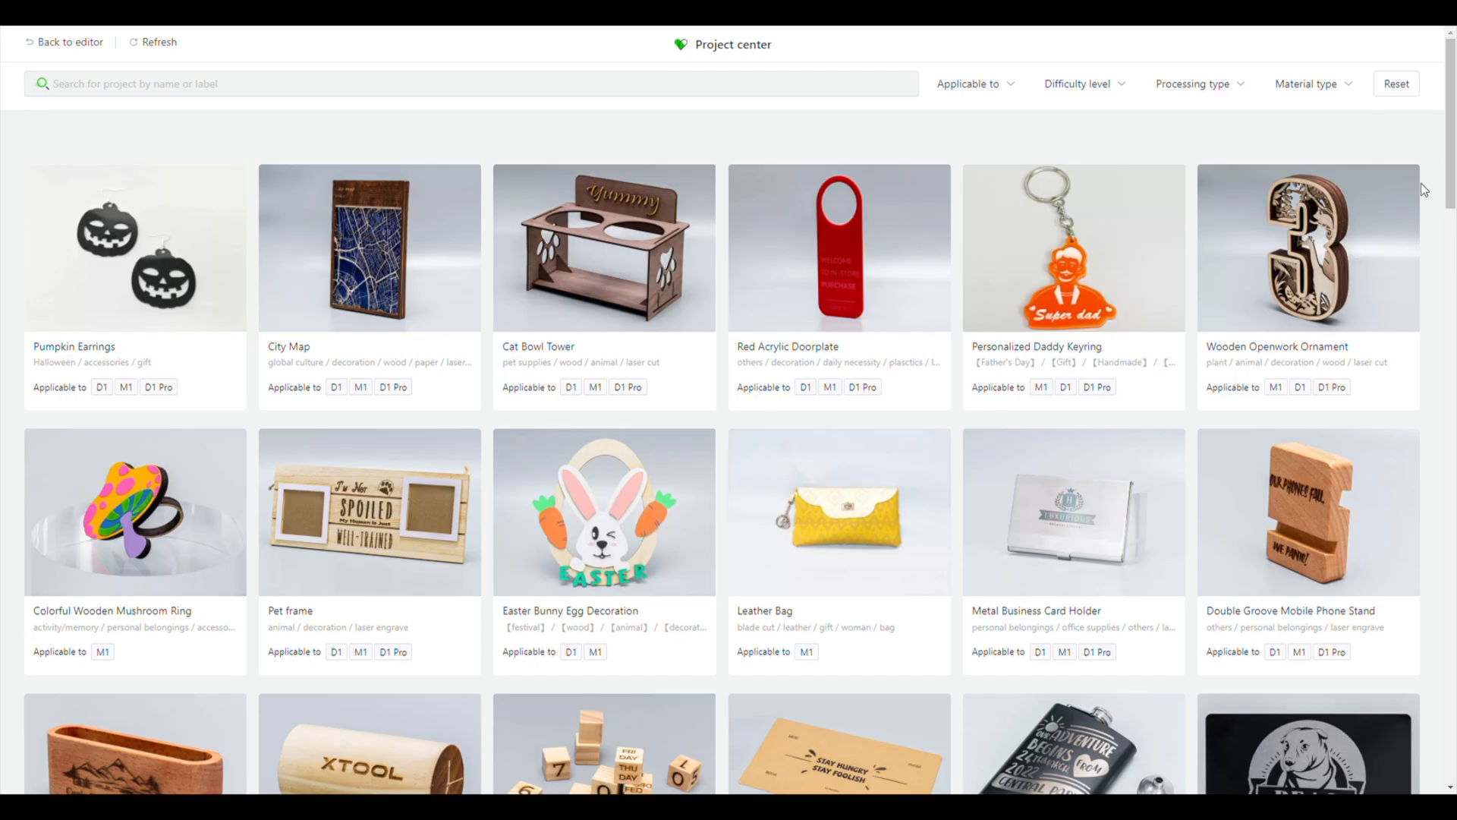
{"action": "mouse_move", "coordinate": [1429, 181]}
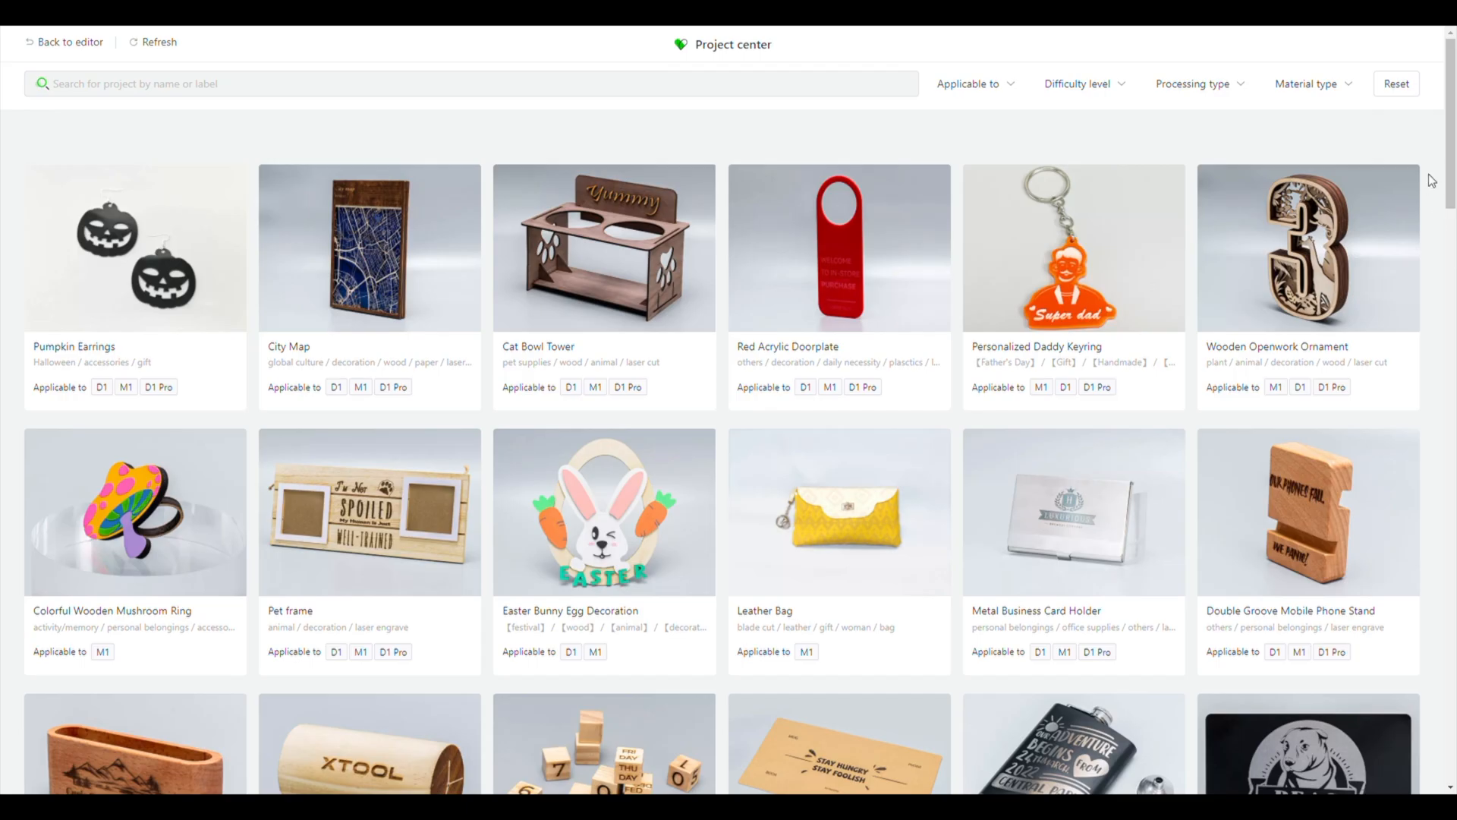
Scroll down through the Project center to browse example projects
{"action": "scroll", "scroll_direction": "down", "scroll_amount": 3}
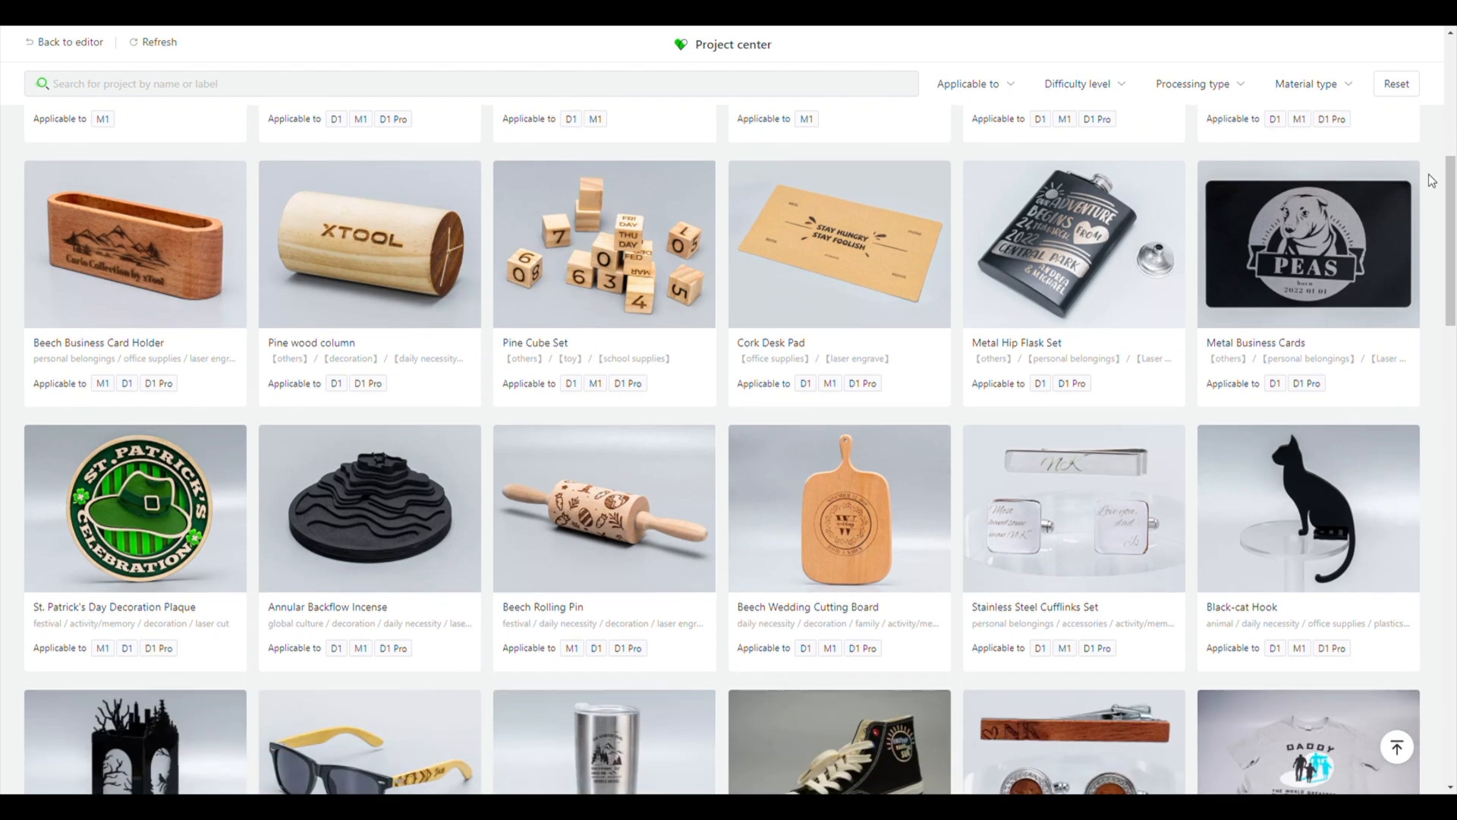
{"action": "scroll", "scroll_direction": "down", "scroll_amount": 3}
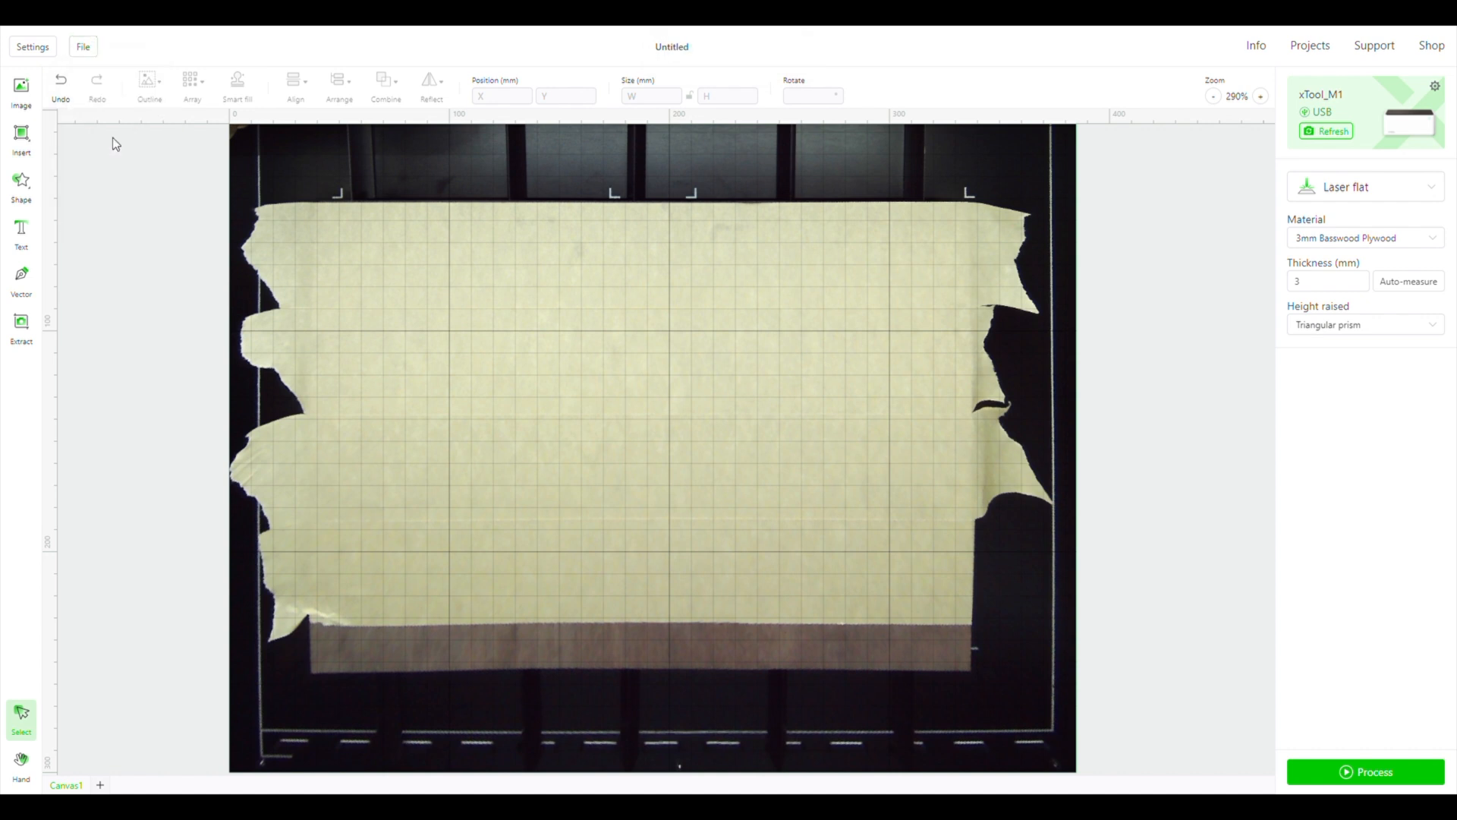
{"action": "mouse_move", "coordinate": [224, 200]}
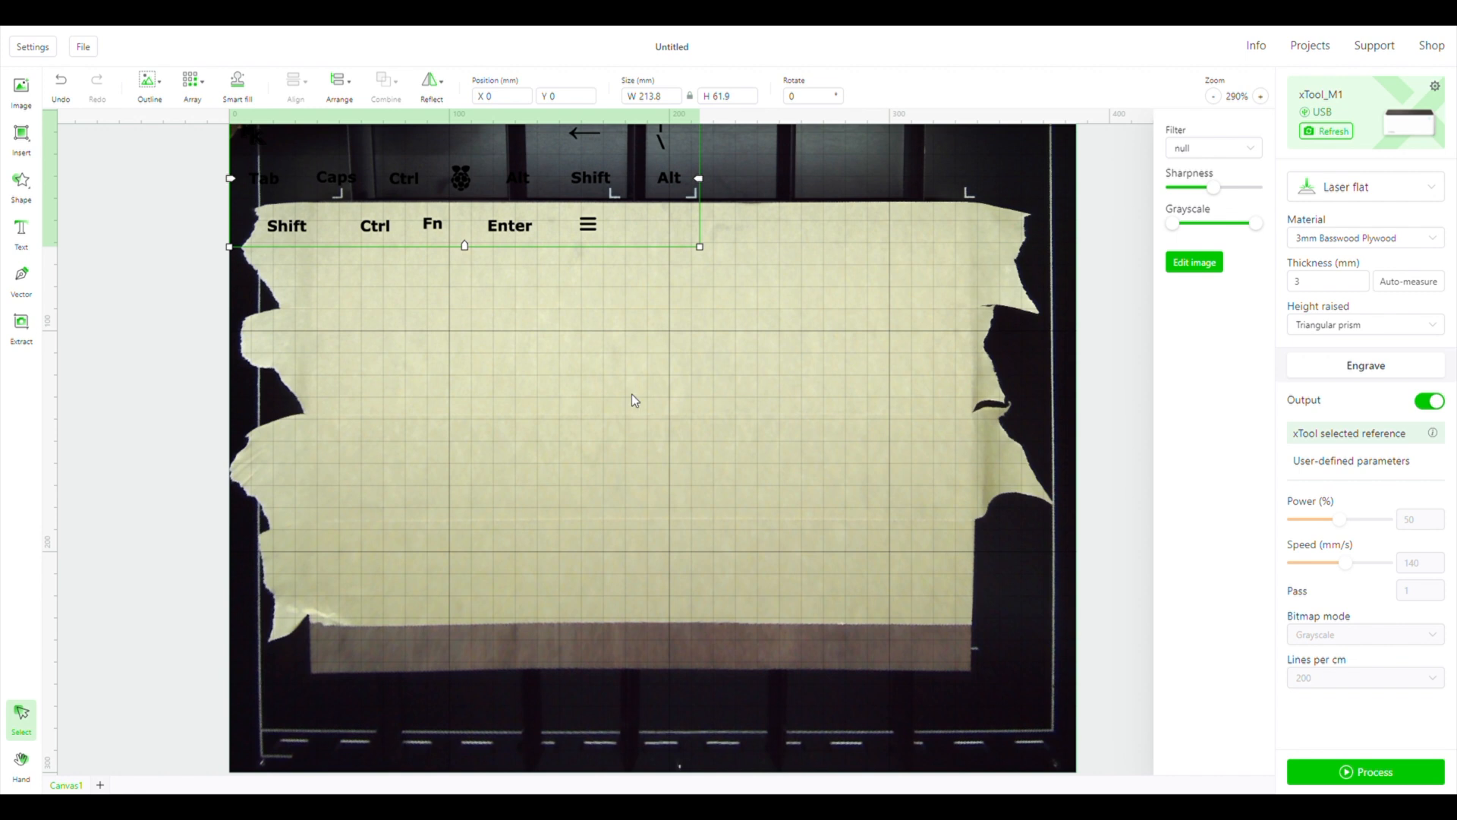
{"action": "mouse_move", "coordinate": [619, 354]}
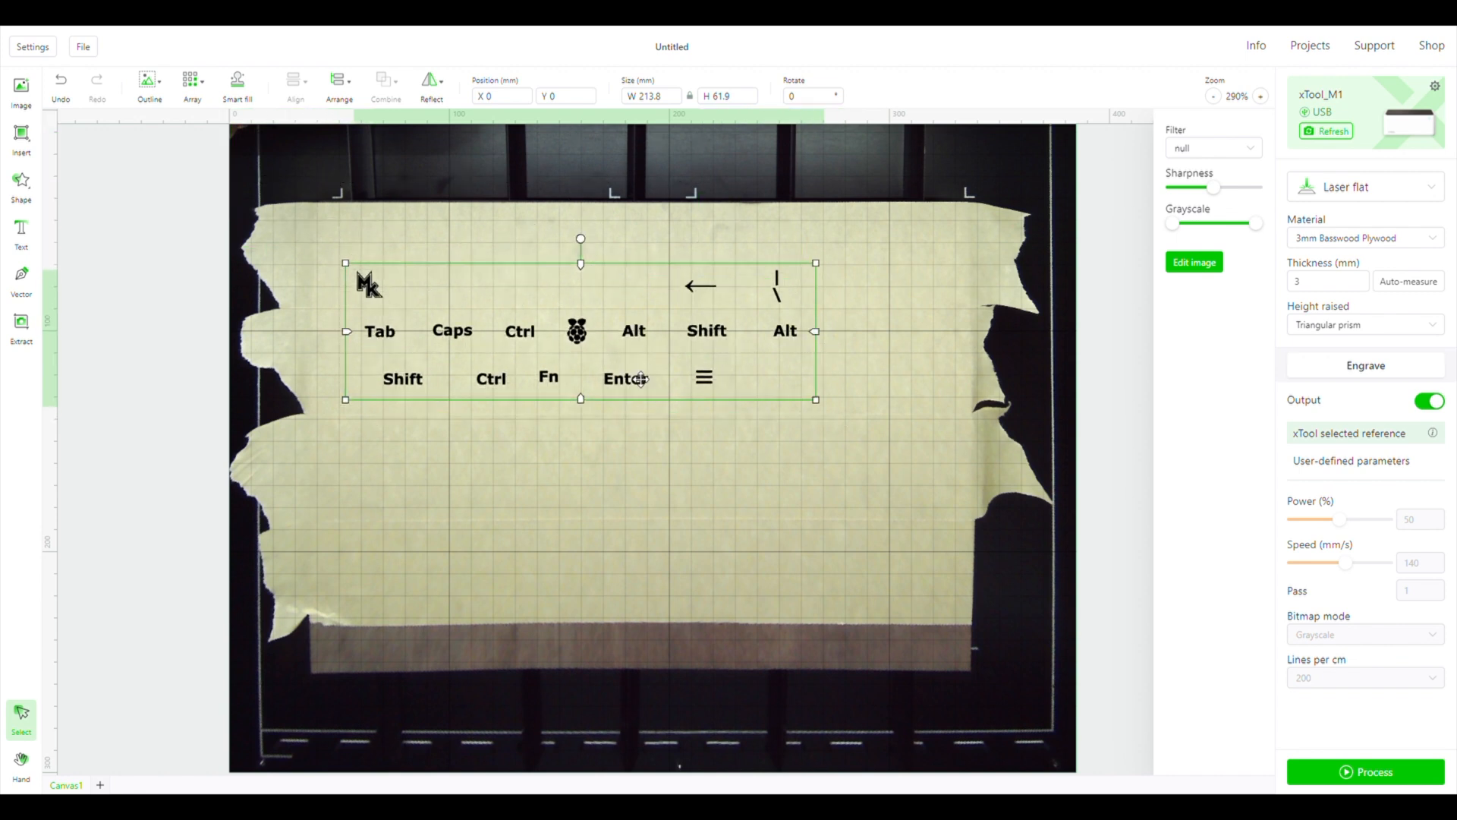
Apply an Outline offset around the rounded key shapes and keep the outlines over the labels
{"action": "left_click", "coordinate": [82, 47]}
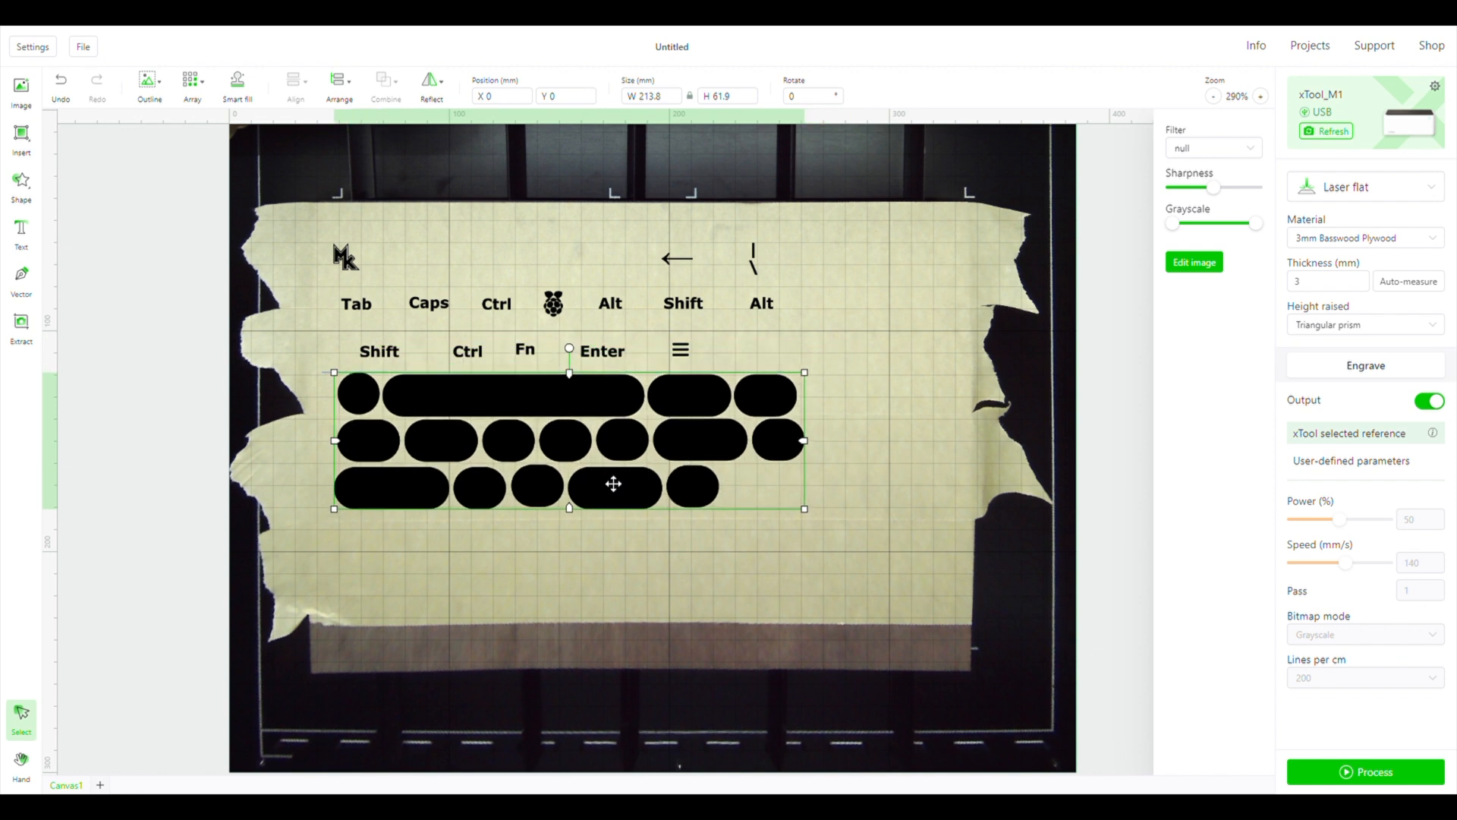
{"action": "left_click", "coordinate": [149, 82]}
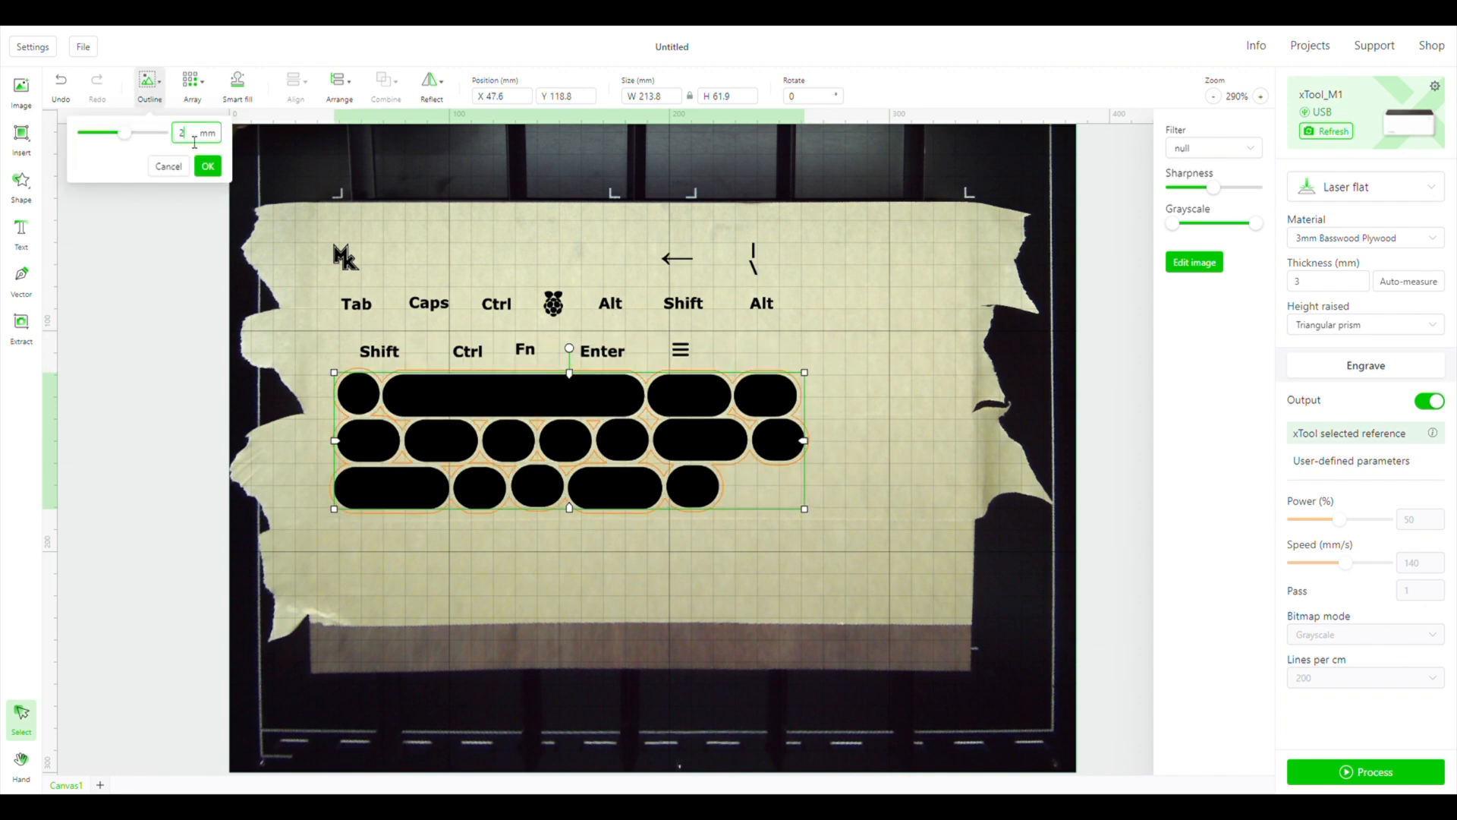
{"action": "left_click", "coordinate": [208, 167]}
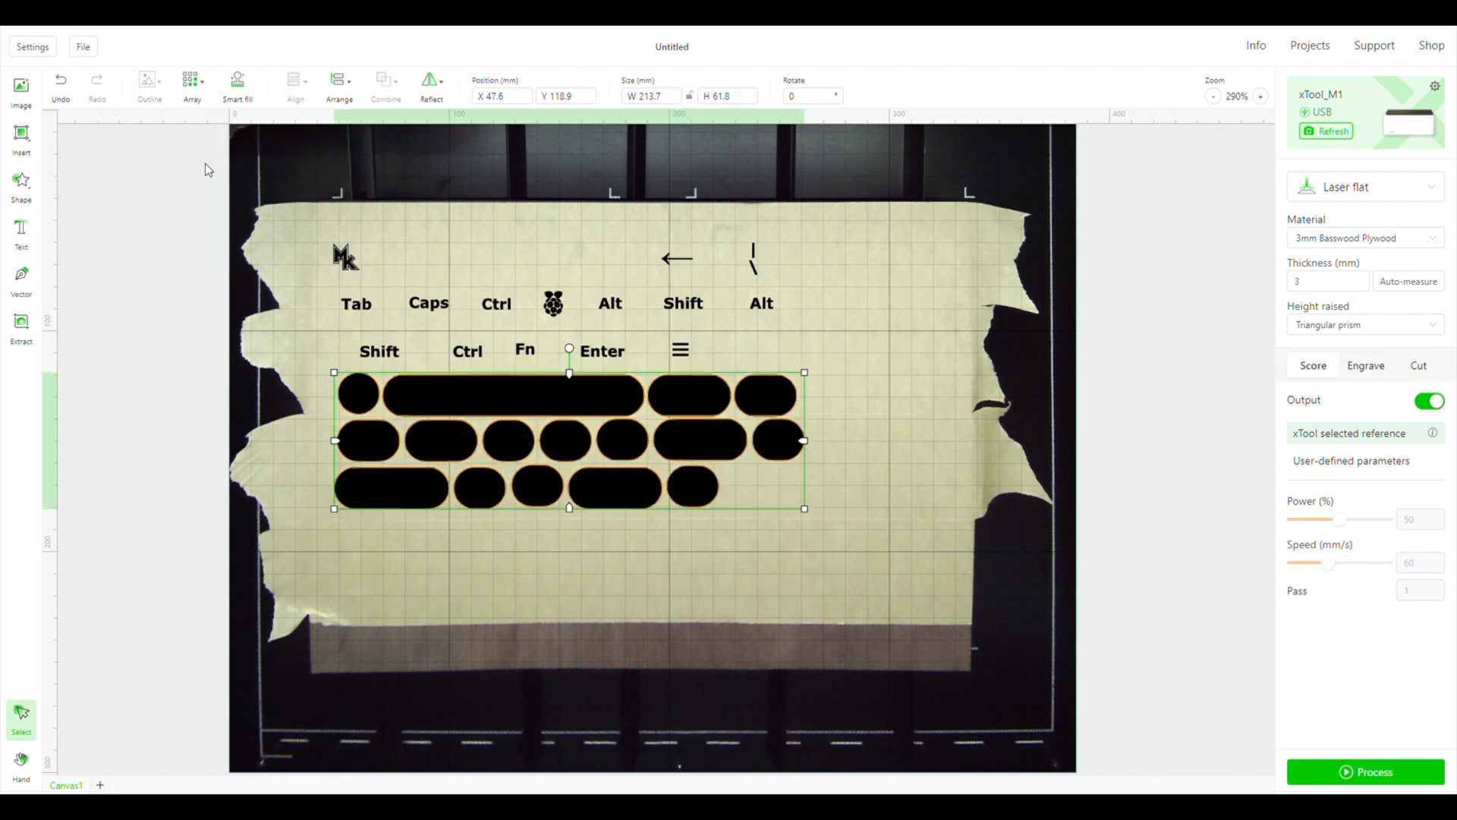
{"action": "left_click", "coordinate": [1365, 364]}
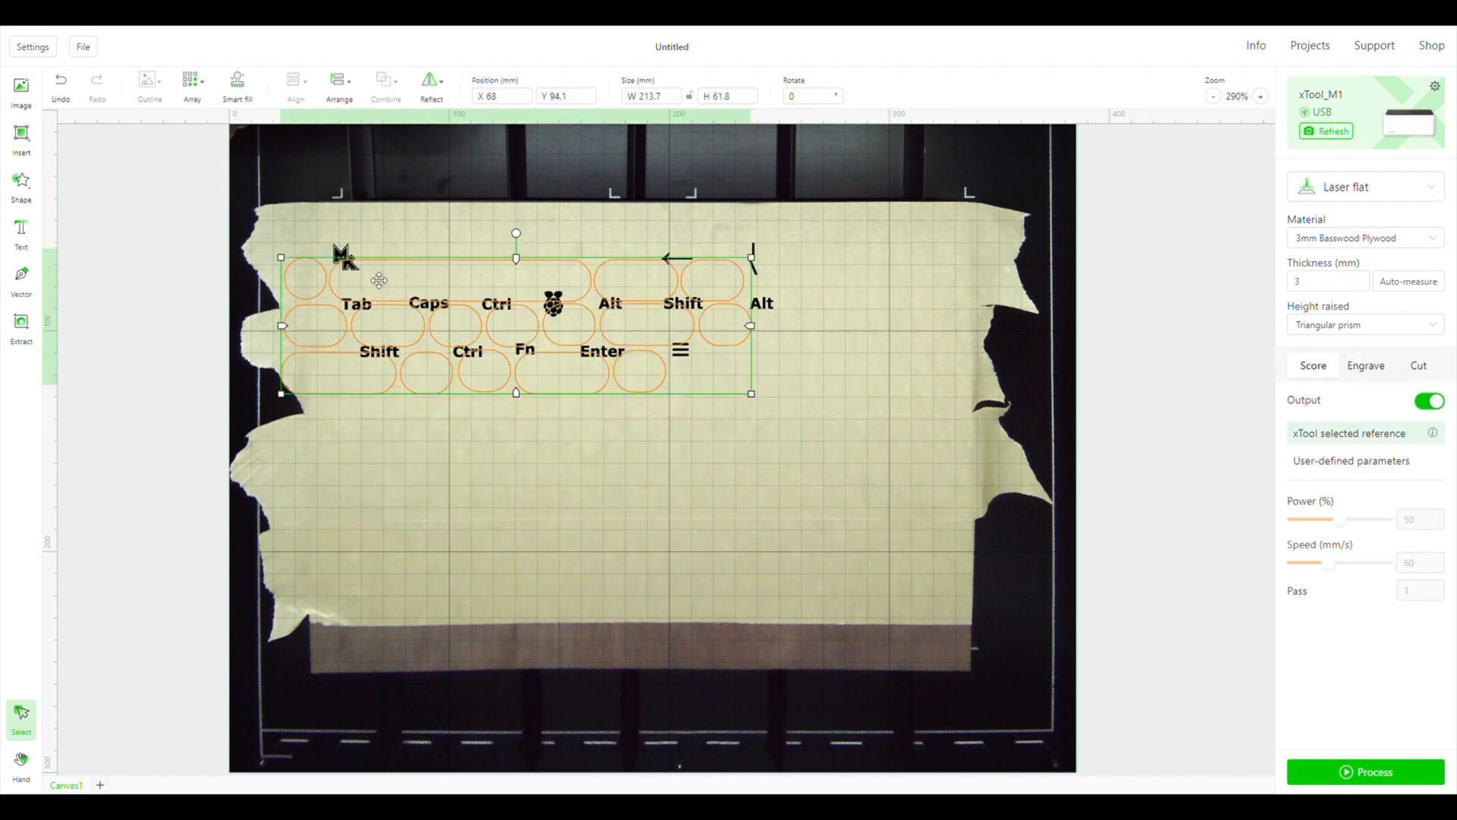
Give the keycap labels user-defined engraving at 90% power, 65 mm/s and 140 lines per cm
{"action": "left_click_drag", "start_coordinate": [516, 312], "coordinate": [586, 456]}
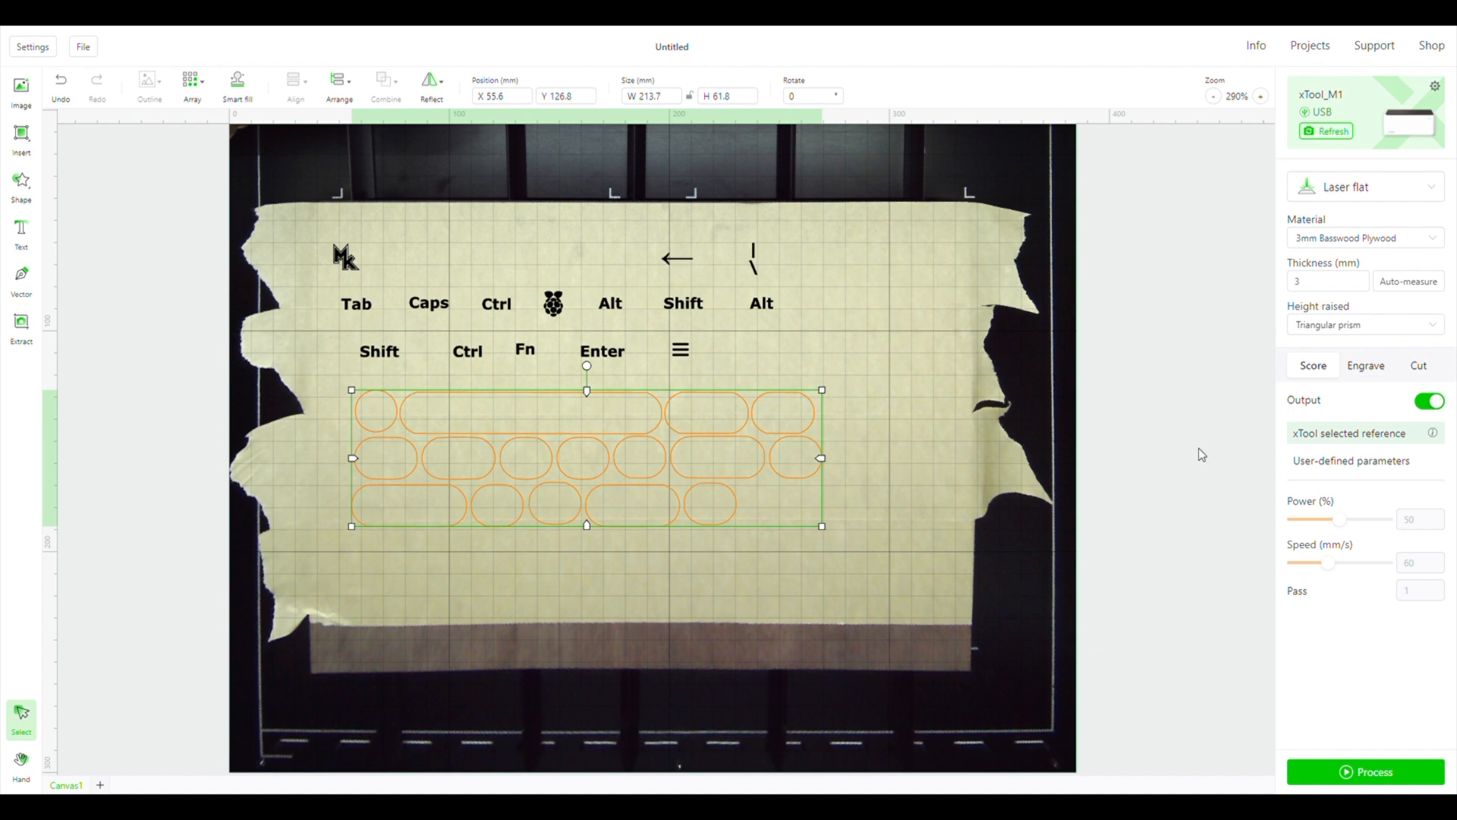
{"action": "left_click", "coordinate": [1418, 366]}
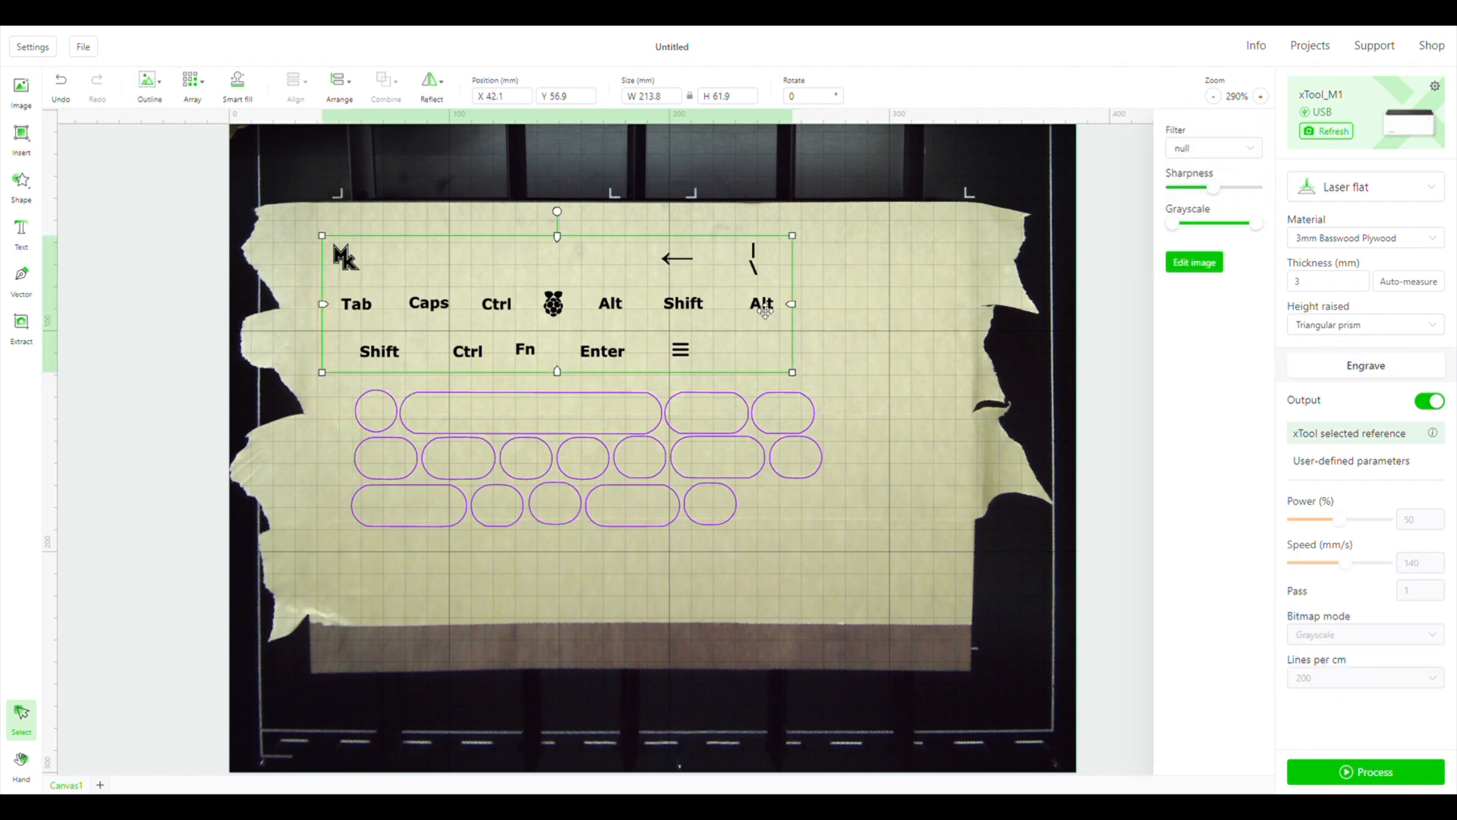
{"action": "left_click", "coordinate": [1351, 459]}
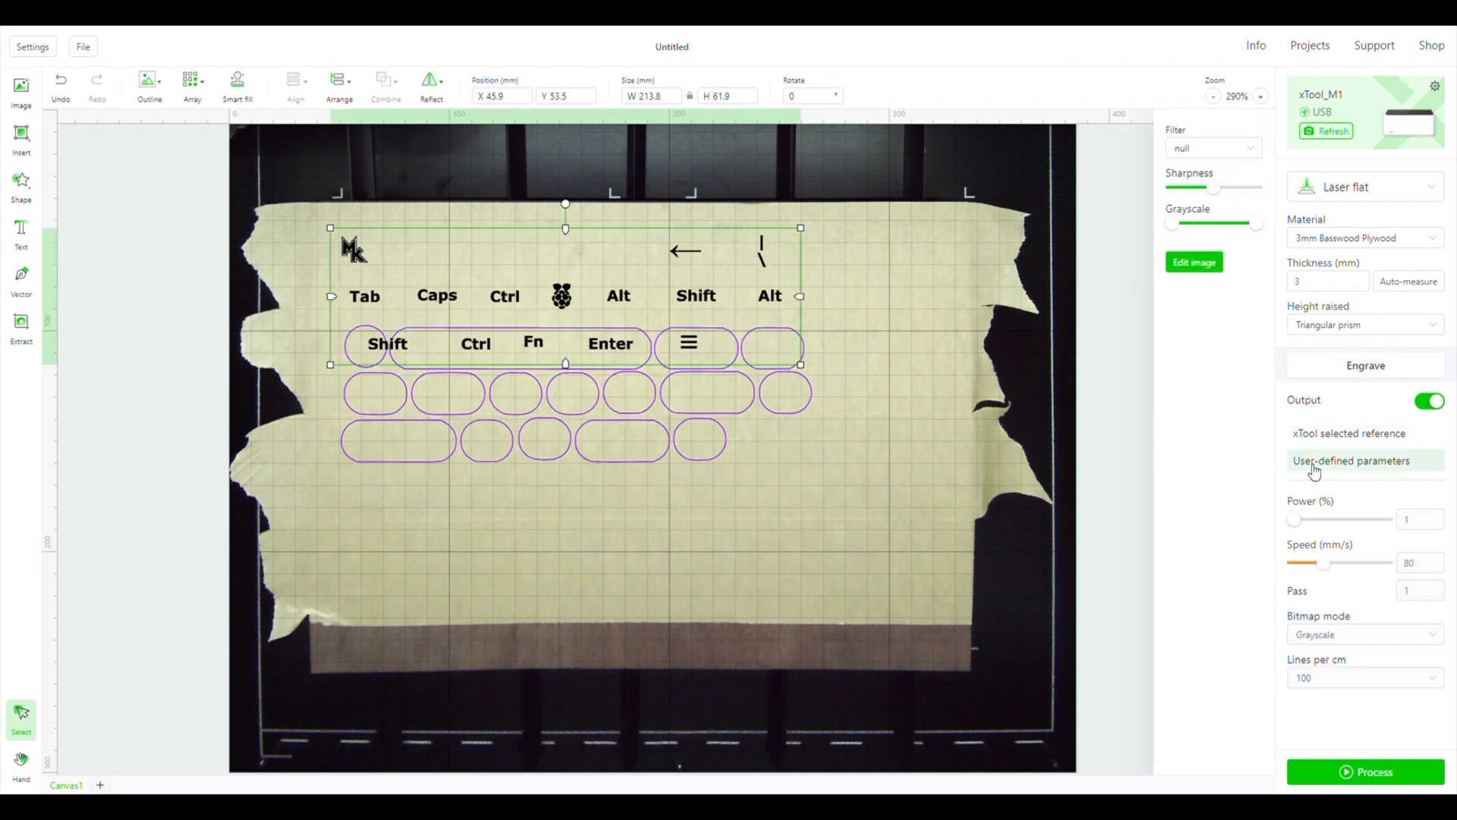
{"action": "left_click", "coordinate": [1420, 519]}
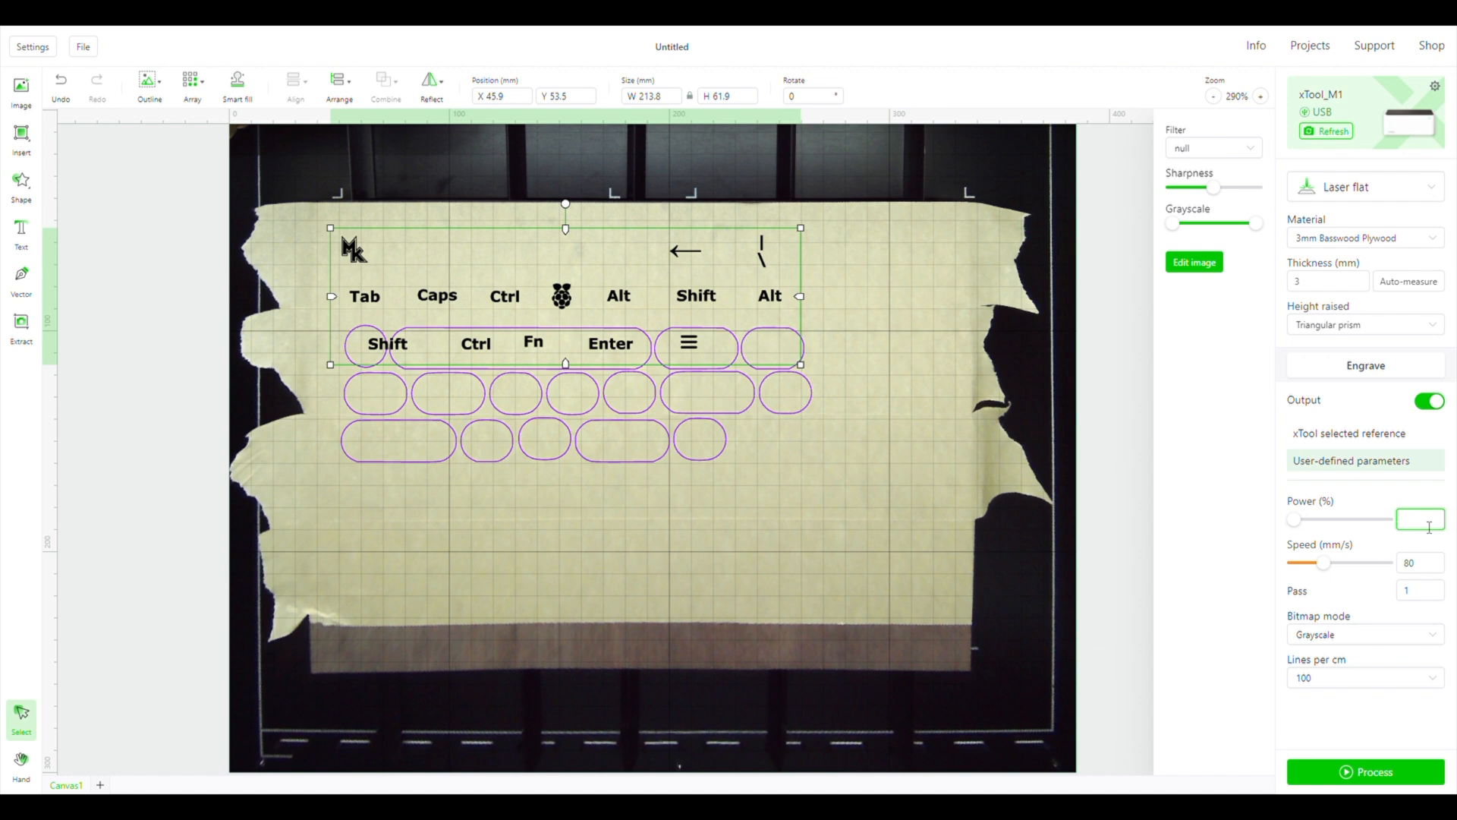
{"action": "type", "text": "65"}
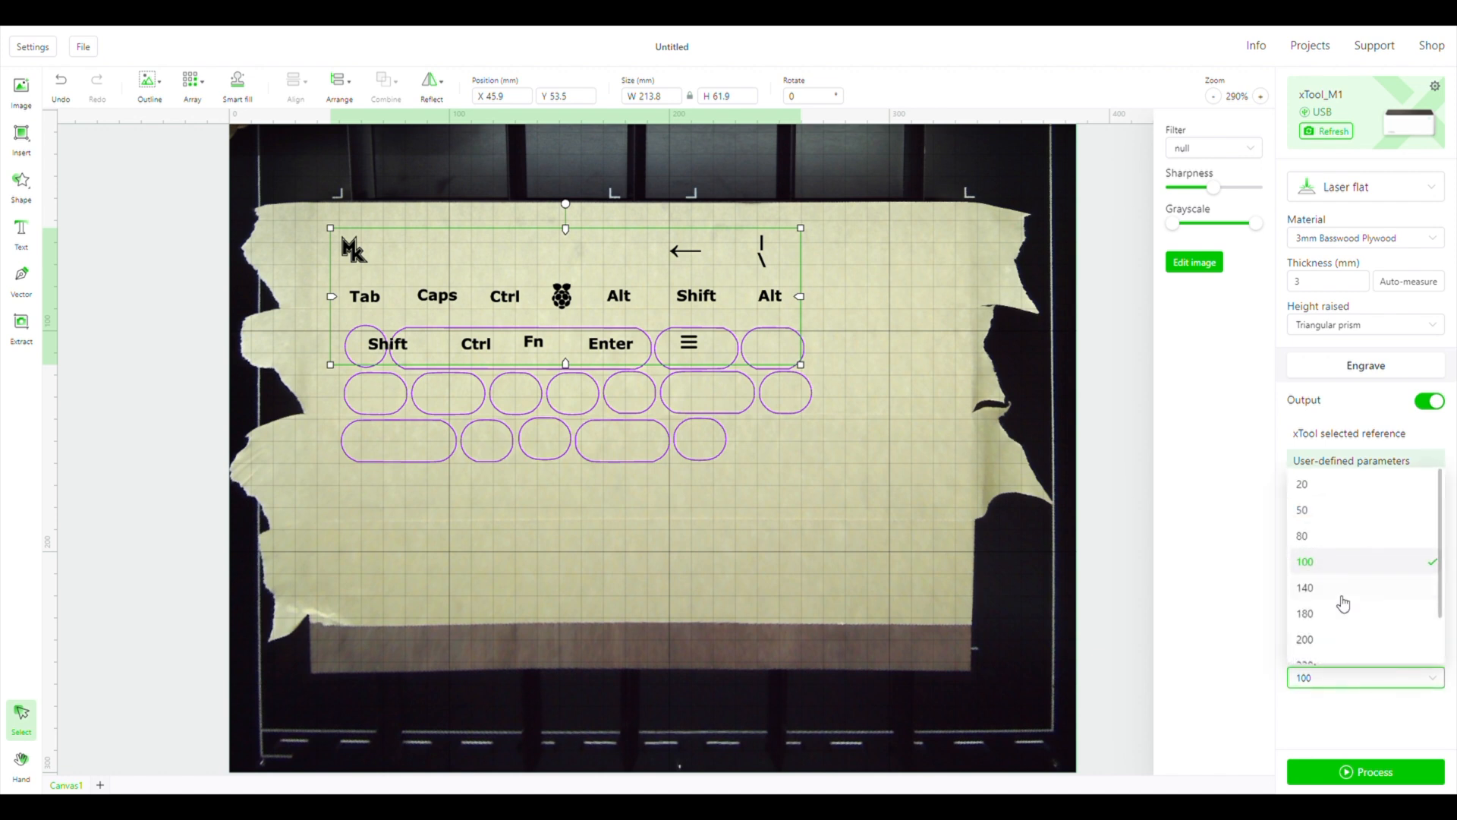
{"action": "left_click", "coordinate": [1305, 587]}
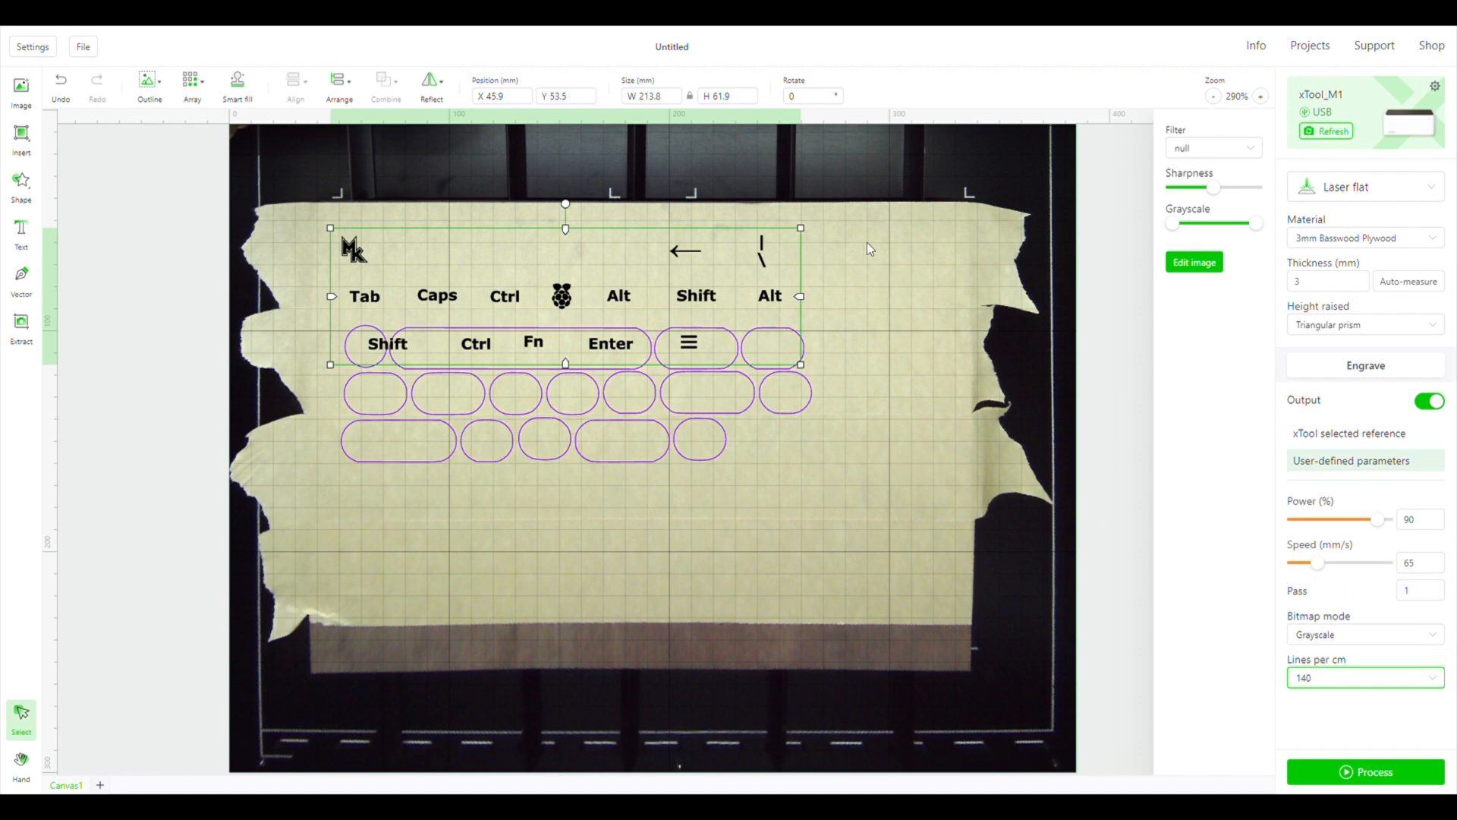
Align the labels and key outlines by their tops and start processing the job on the M1
{"action": "left_click", "coordinate": [294, 83]}
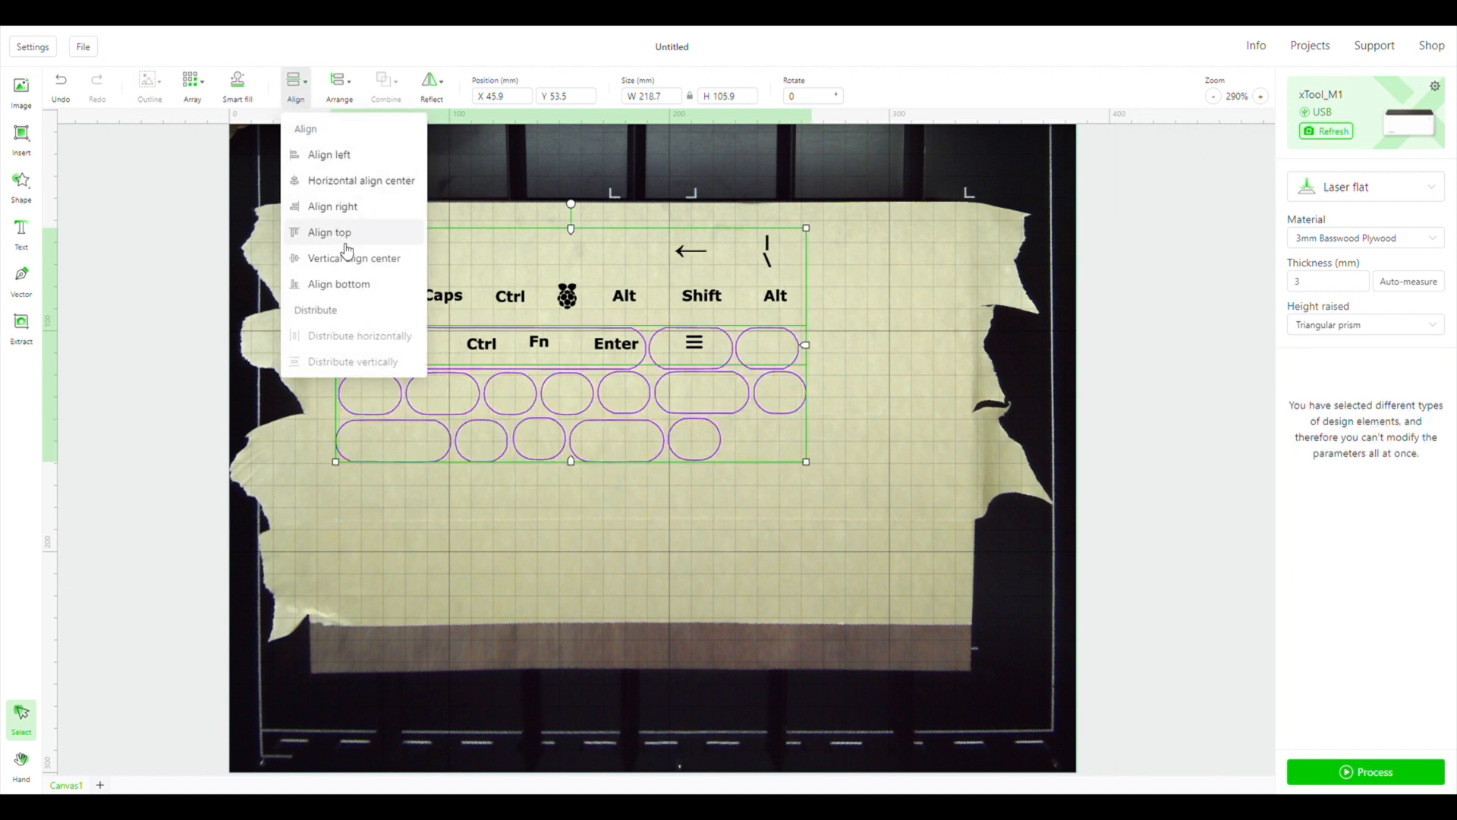
{"action": "left_click", "coordinate": [330, 232]}
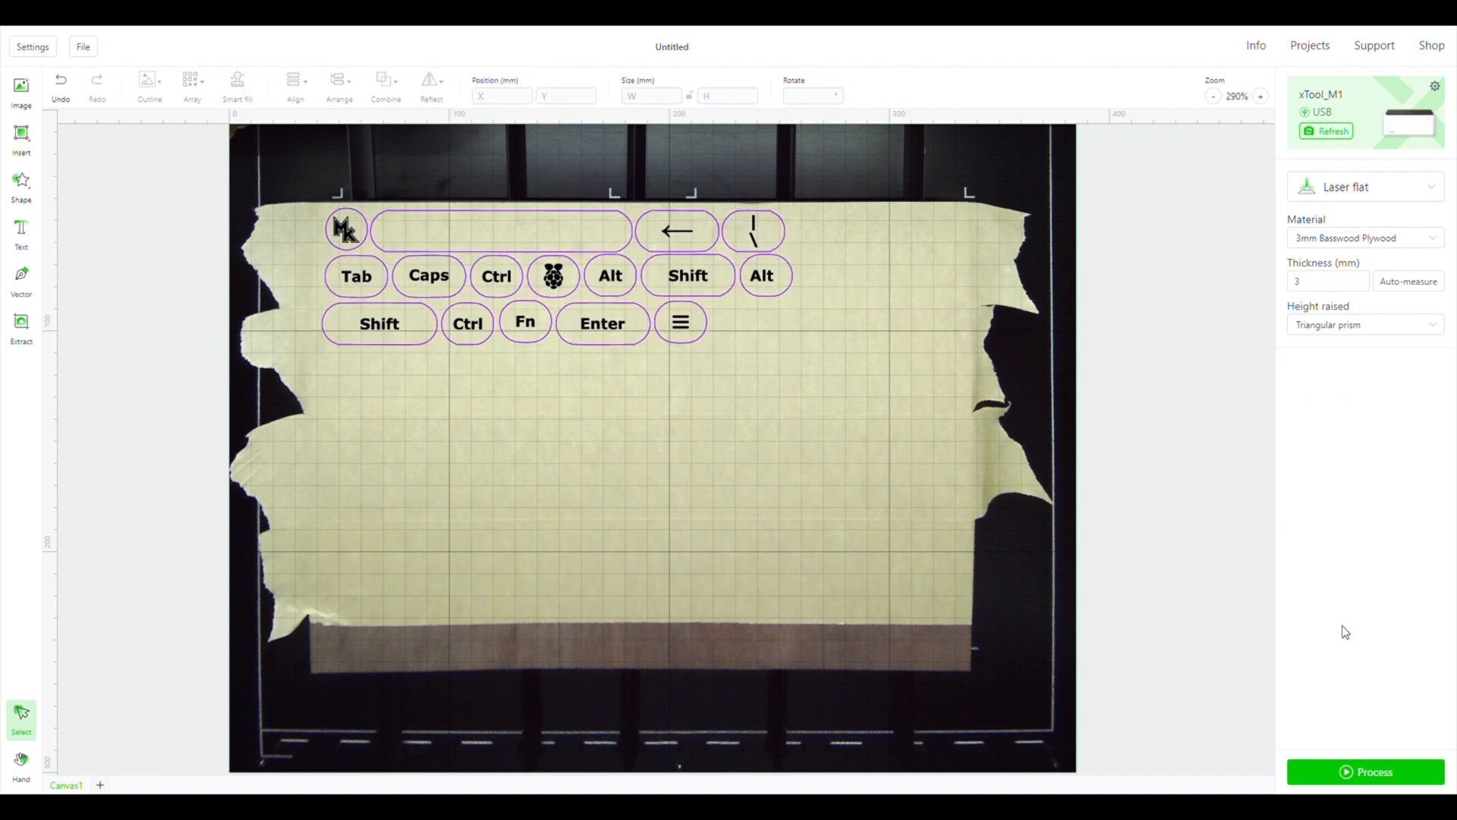
{"action": "left_click", "coordinate": [1365, 771]}
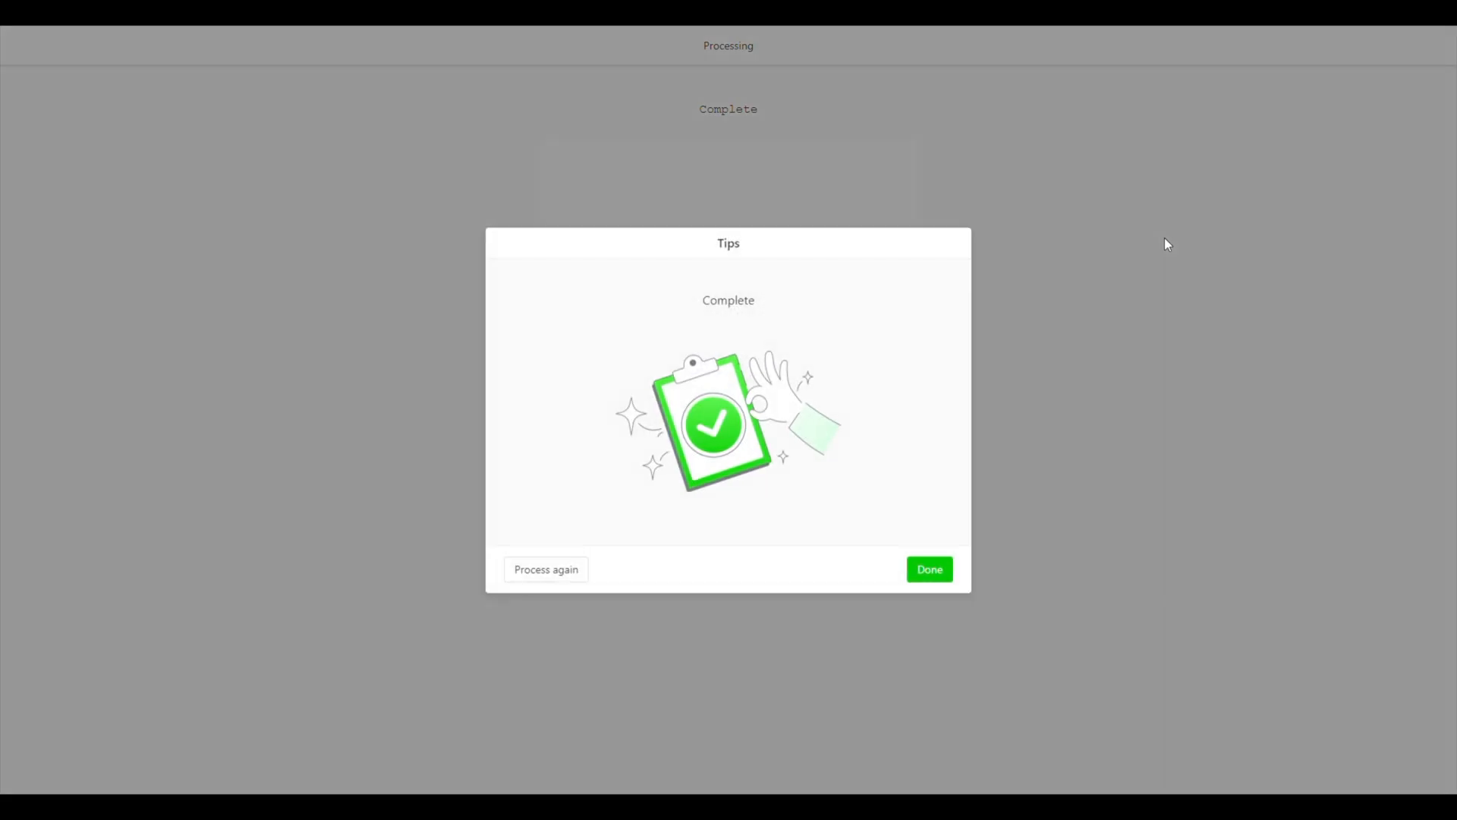
{"action": "left_click", "coordinate": [929, 569]}
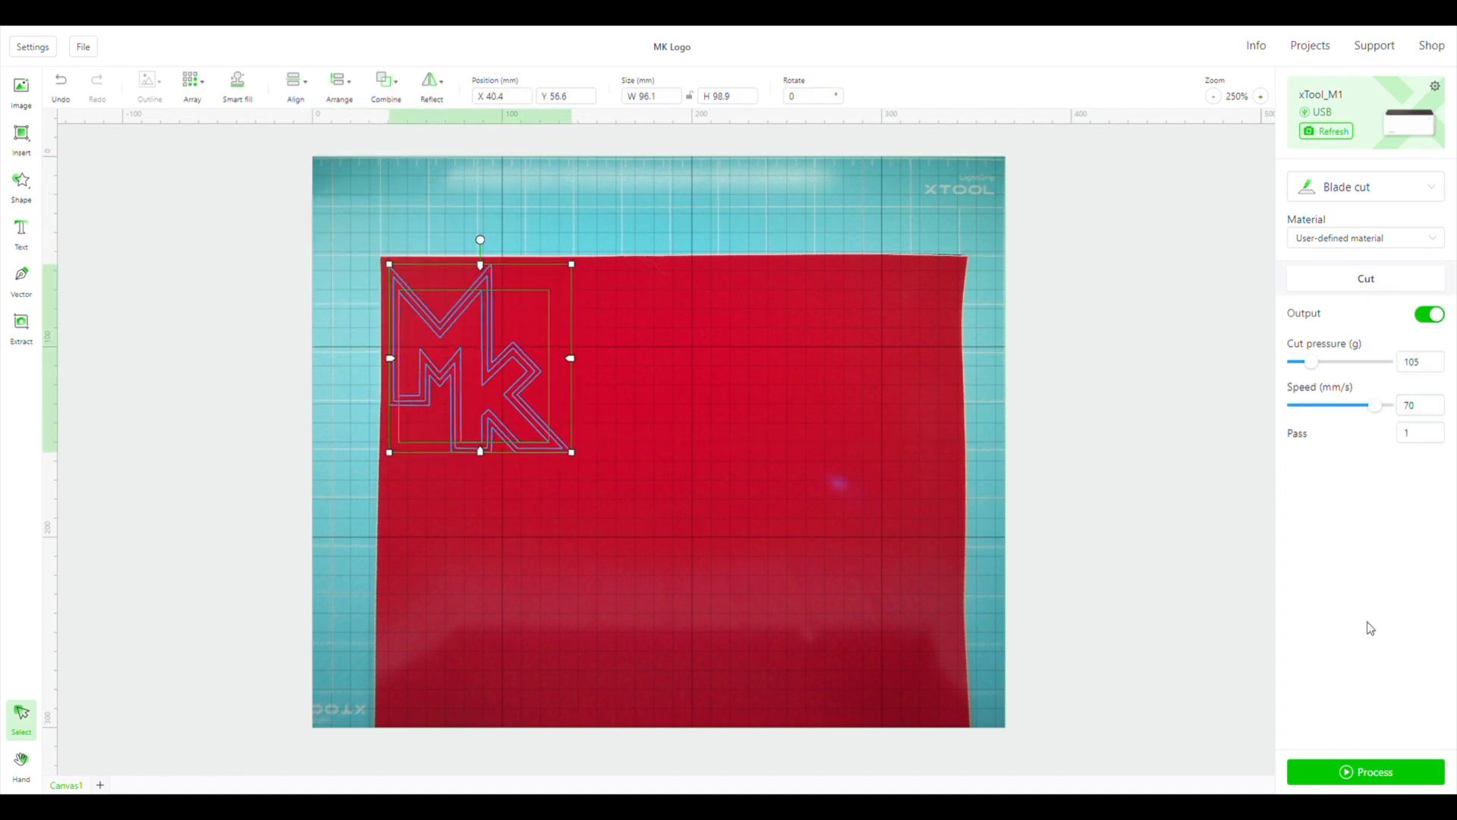
Start the blade cut of the MK logo at 105 g pressure and 70 mm/s
{"action": "left_click", "coordinate": [1366, 771]}
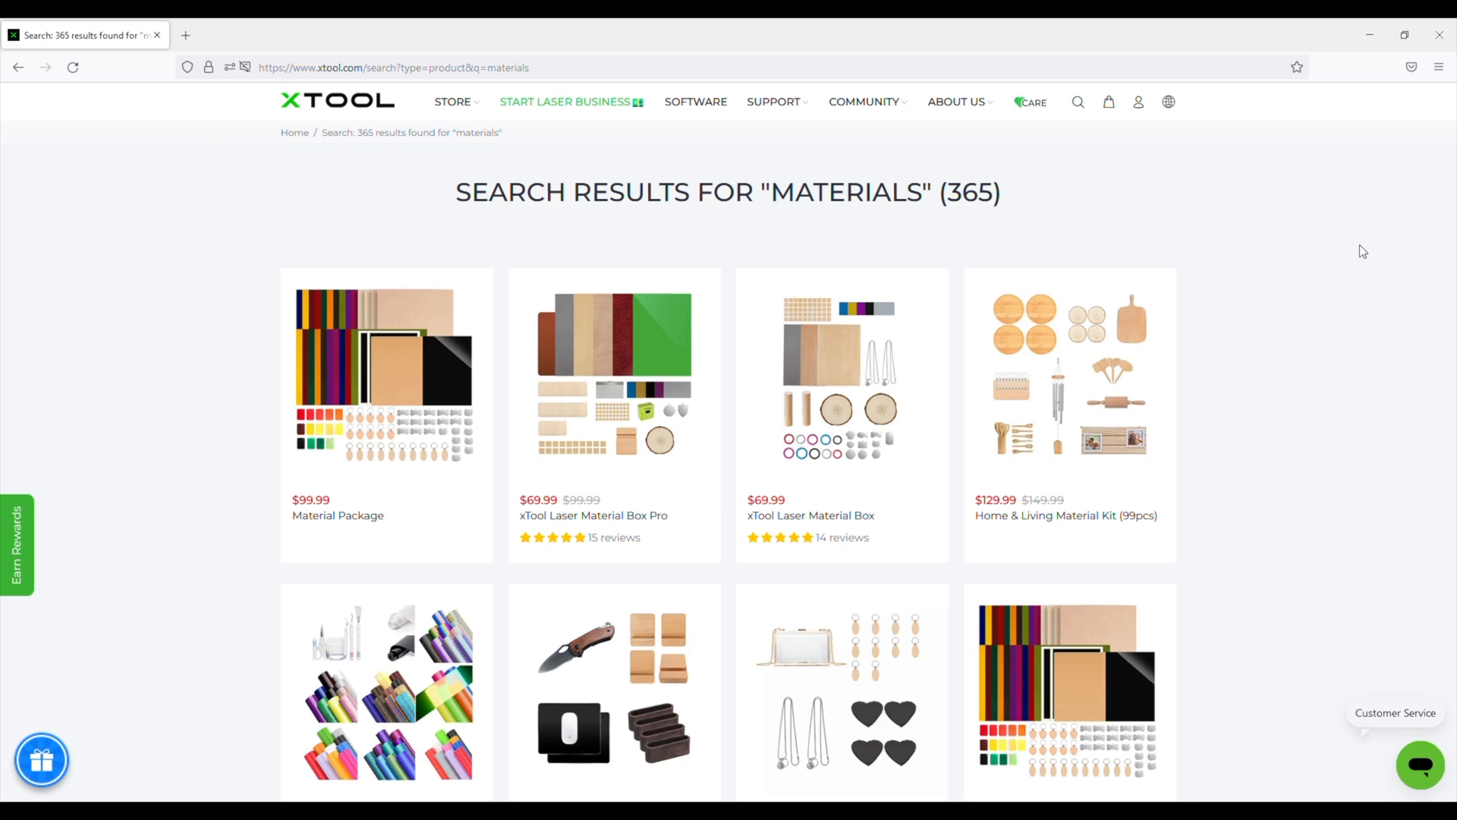
Scroll down the xTool store's "materials" results to reveal more kits
{"action": "scroll", "scroll_direction": "down", "scroll_amount": 3}
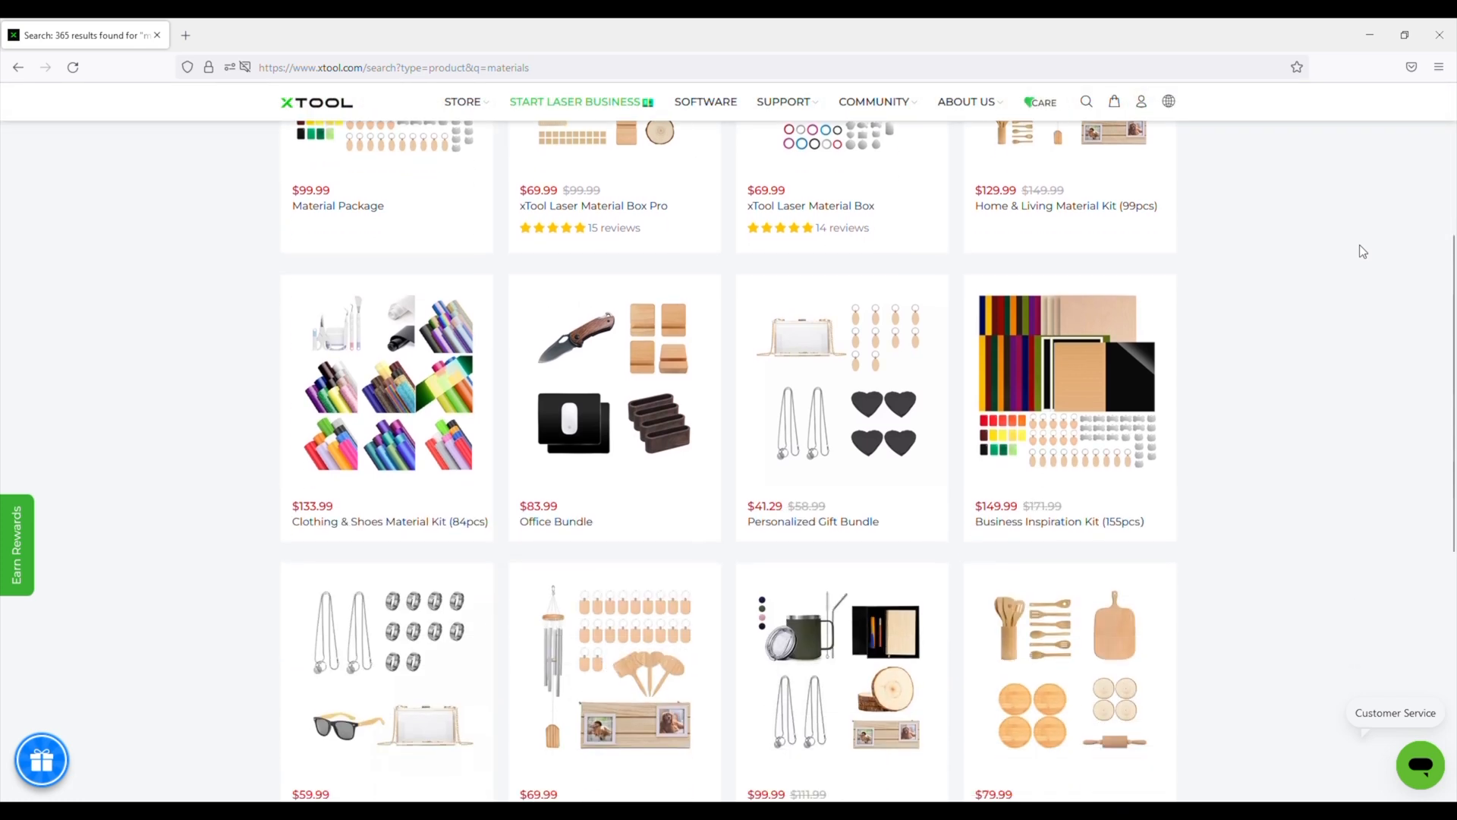